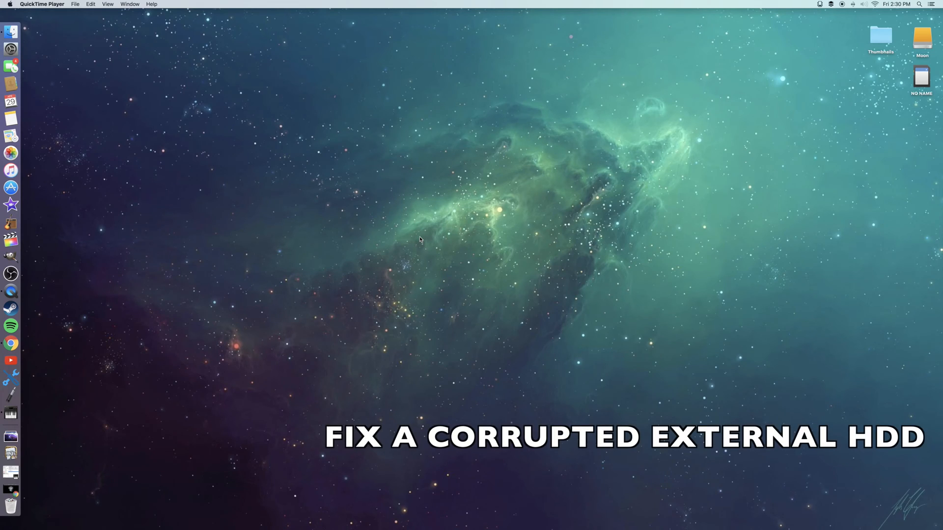
{"action": "mouse_move", "coordinate": [274, 379]}
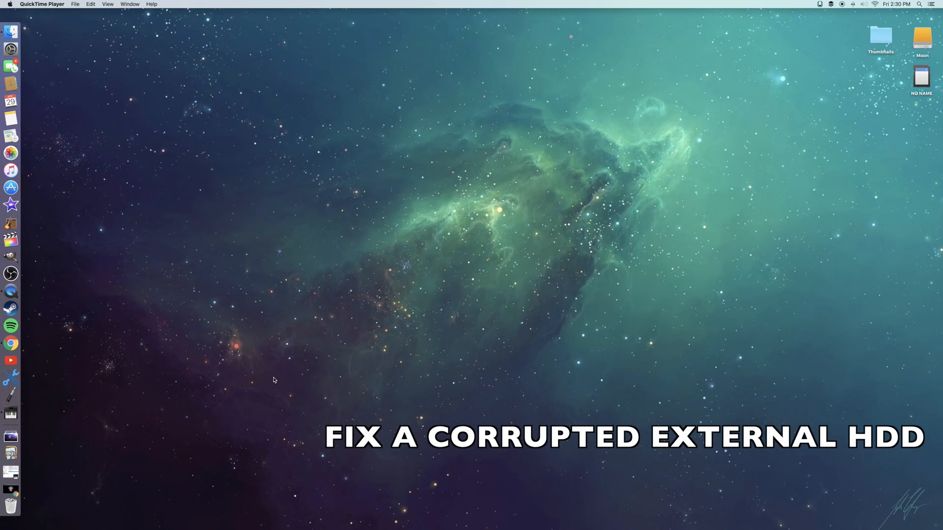
{"action": "mouse_move", "coordinate": [20, 379]}
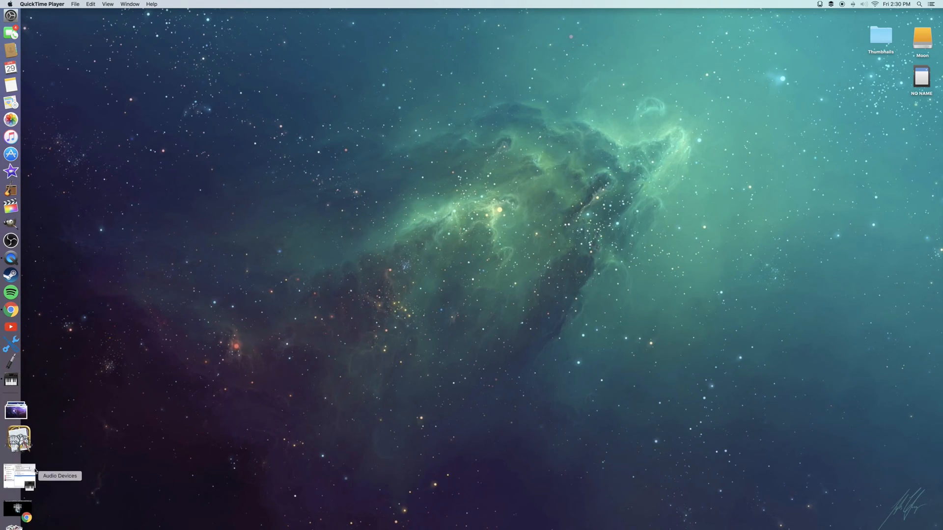
Search Google in Chrome for 'wd support', accepting the corrected spelling
{"action": "left_click", "coordinate": [25, 518]}
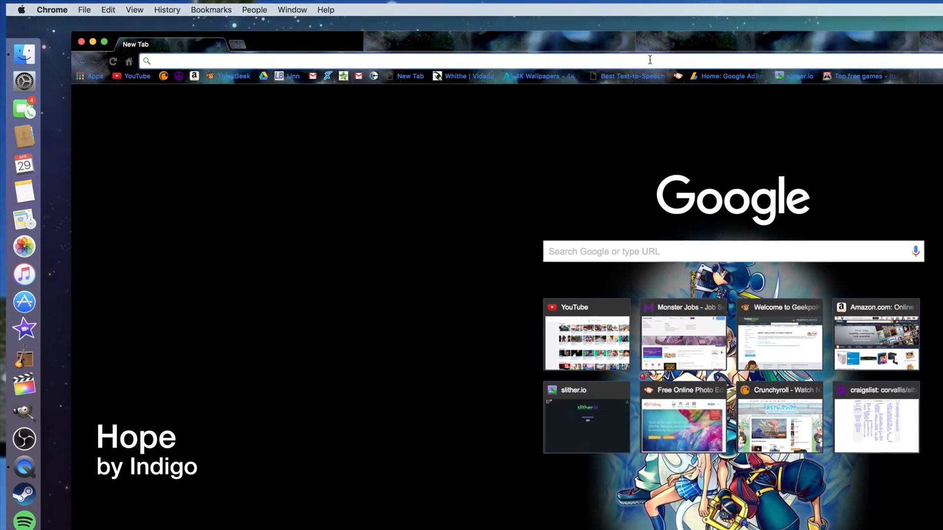
{"action": "type", "text": "www.youtube.com"}
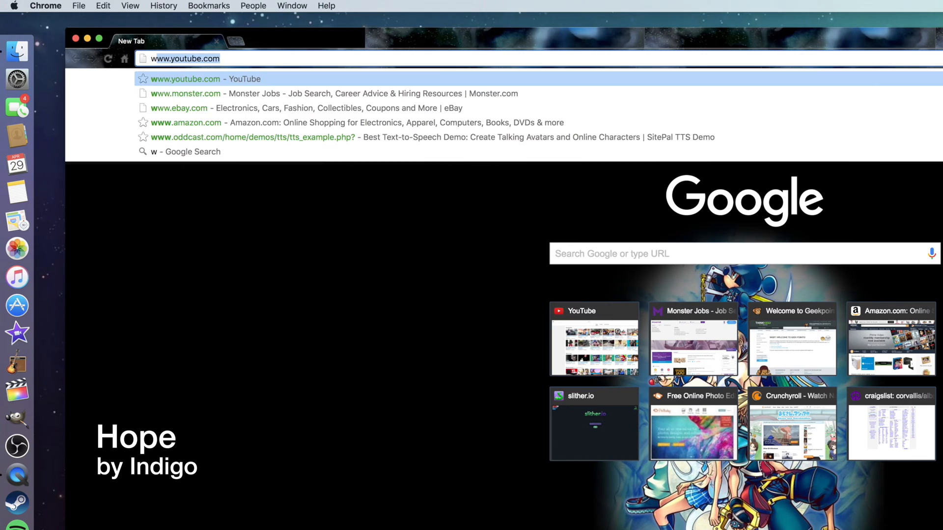
{"action": "type", "text": "wd support"}
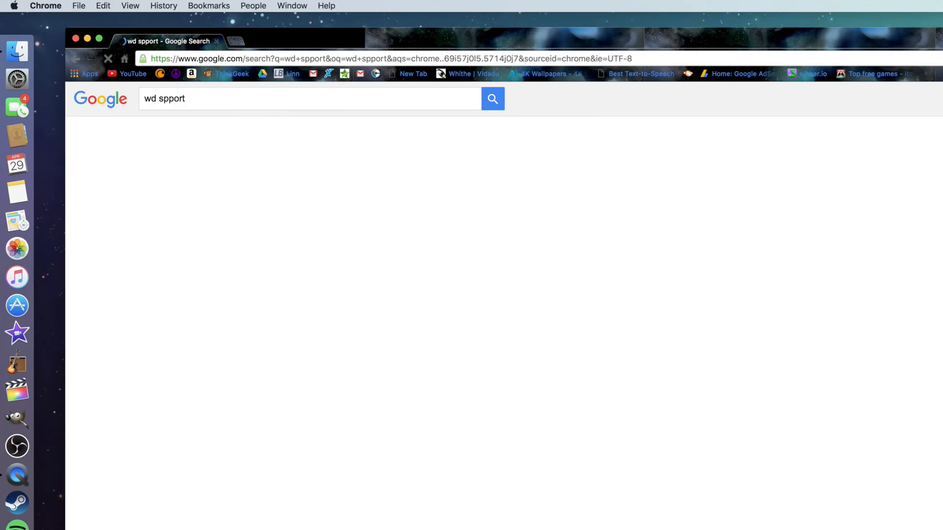
{"action": "left_click", "coordinate": [492, 98]}
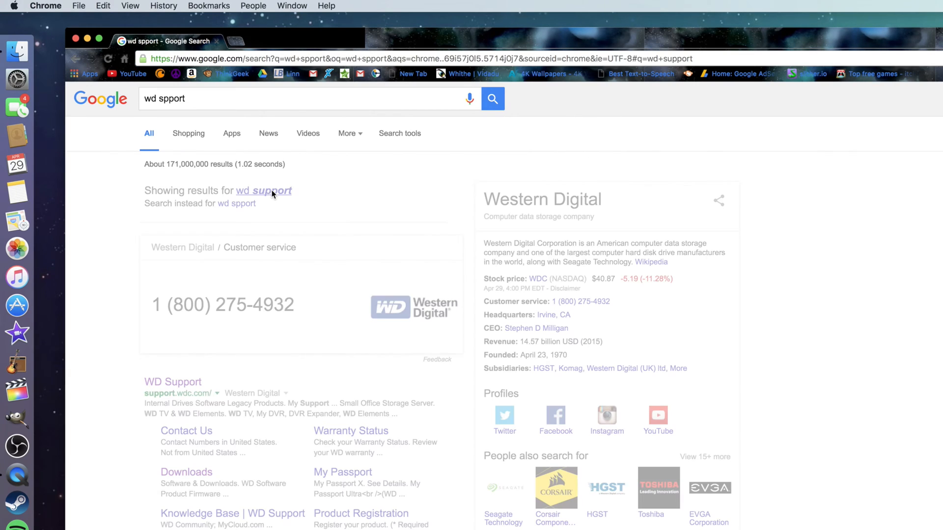
{"action": "mouse_move", "coordinate": [201, 371]}
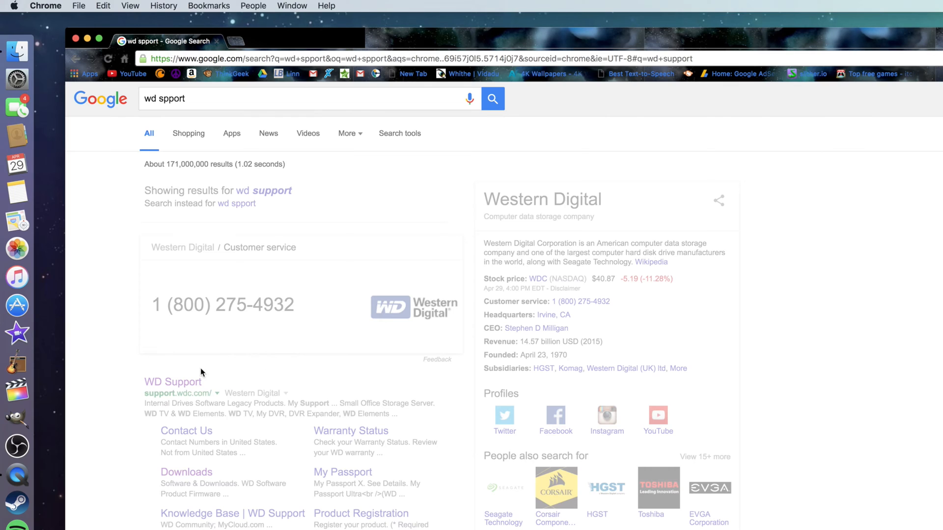
Go to the WD Support site from the search results
{"action": "left_click", "coordinate": [172, 328]}
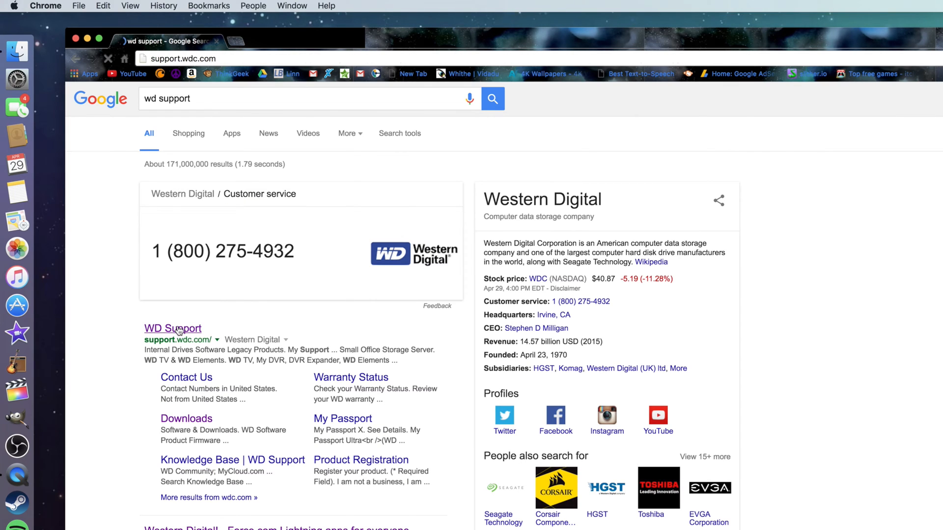
{"action": "left_click", "coordinate": [171, 328]}
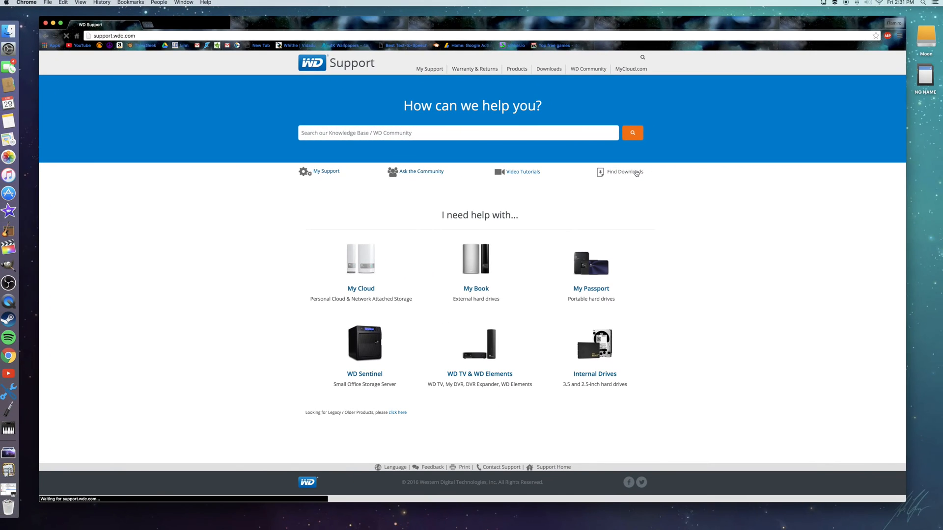
Go to the Software & Downloads page via Find Downloads
{"action": "left_click", "coordinate": [625, 172]}
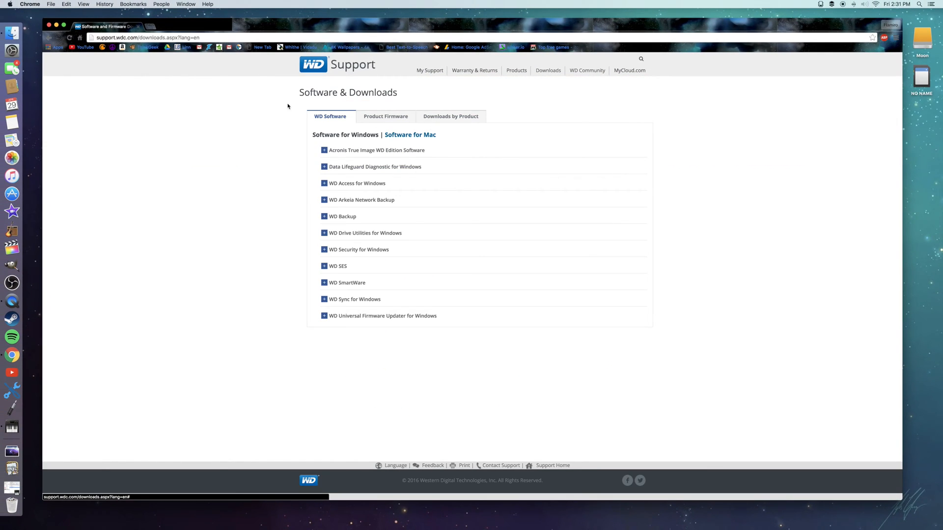
{"action": "mouse_move", "coordinate": [385, 116]}
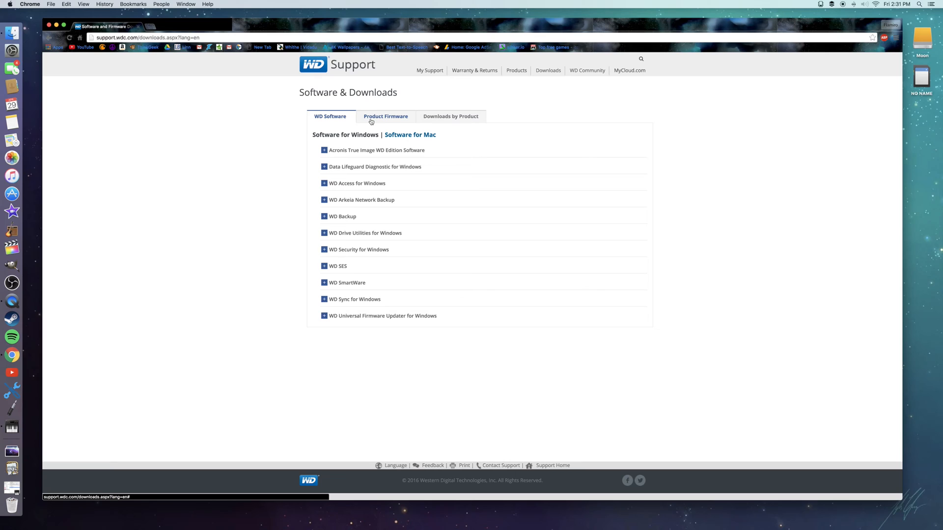
{"action": "mouse_move", "coordinate": [380, 224]}
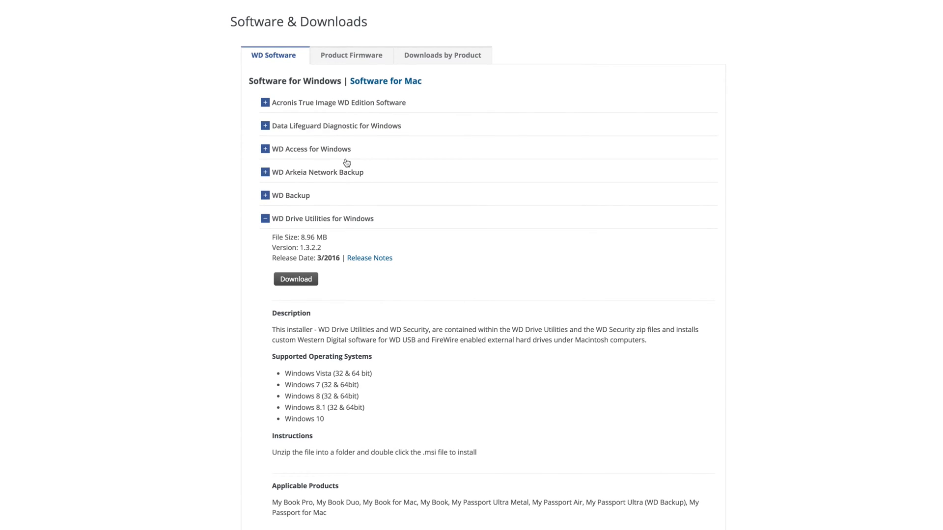
{"action": "mouse_move", "coordinate": [355, 193]}
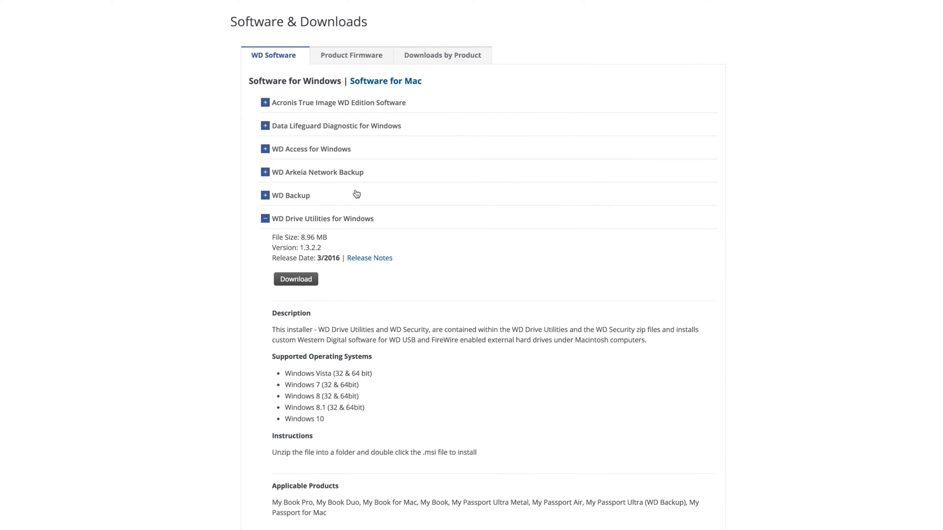
{"action": "mouse_move", "coordinate": [389, 158]}
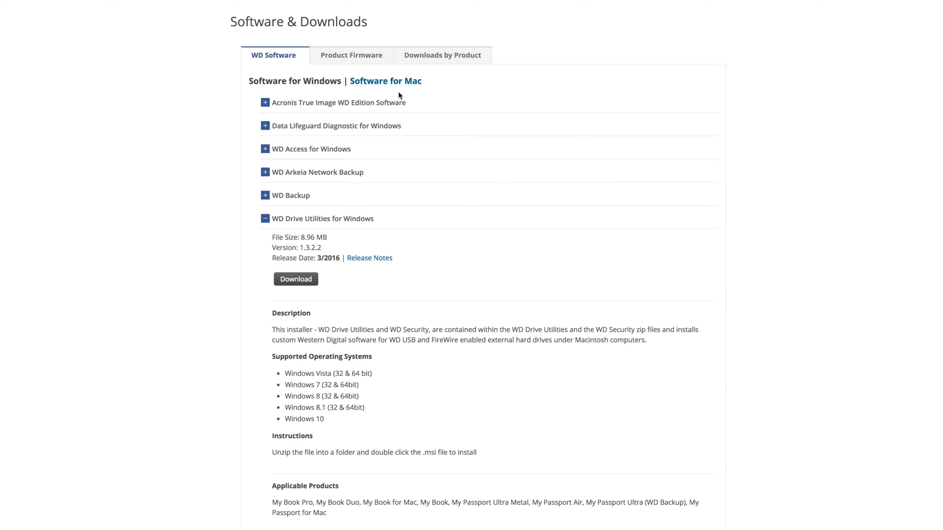
{"action": "mouse_move", "coordinate": [279, 277]}
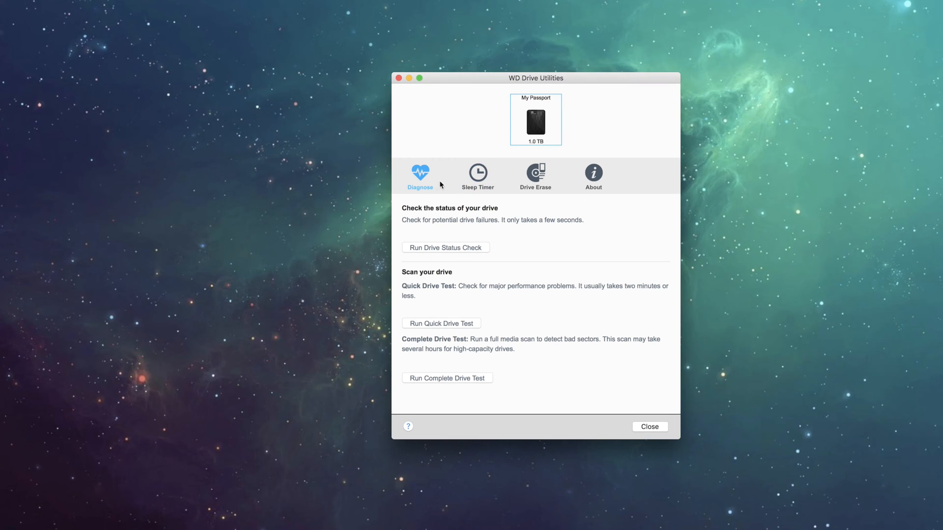
{"action": "mouse_move", "coordinate": [466, 154]}
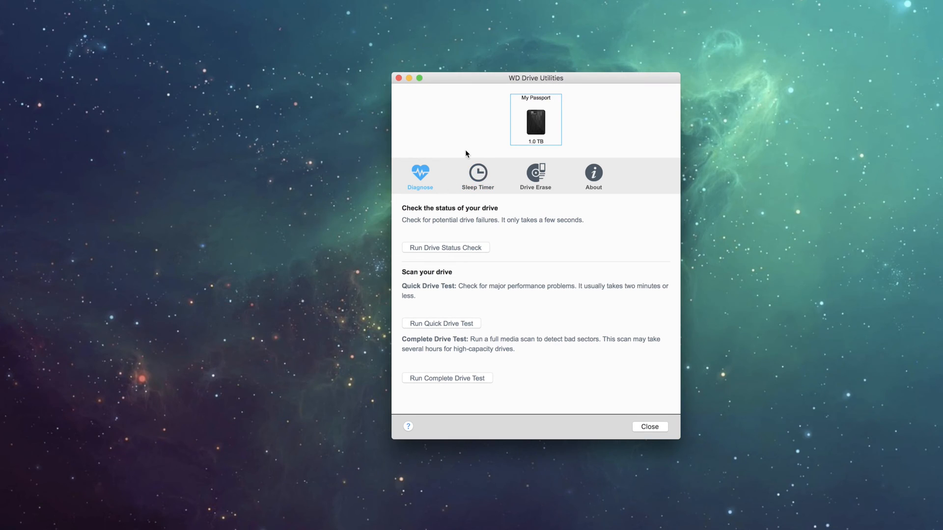
{"action": "mouse_move", "coordinate": [419, 201]}
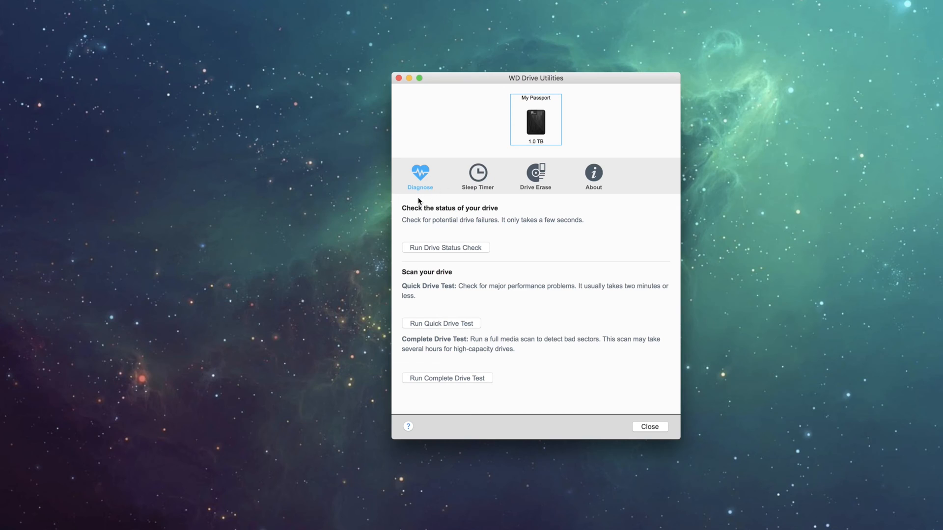
{"action": "mouse_move", "coordinate": [424, 252]}
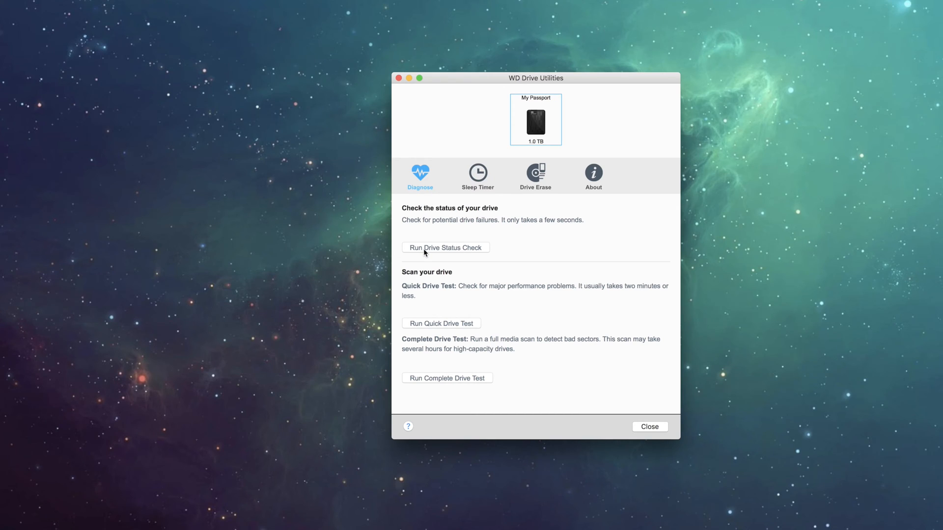
{"action": "mouse_move", "coordinate": [534, 176]}
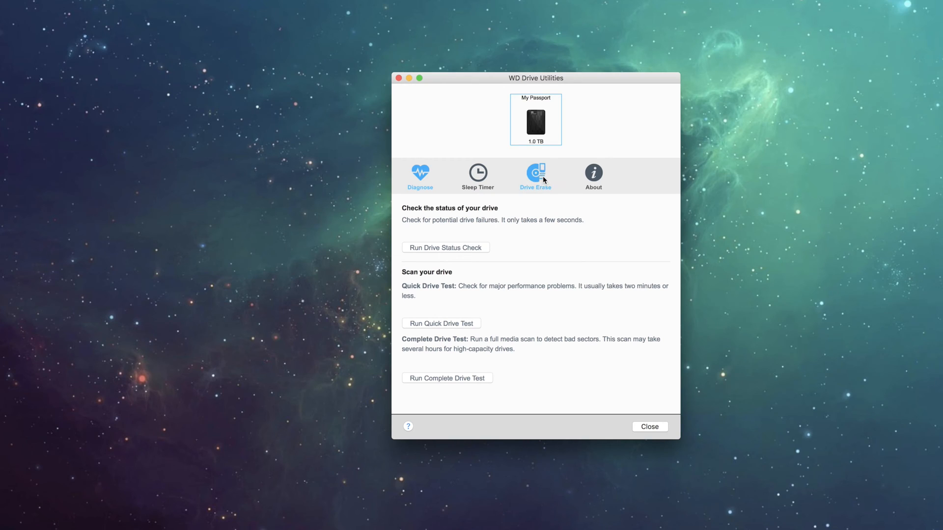
{"action": "mouse_move", "coordinate": [537, 183]}
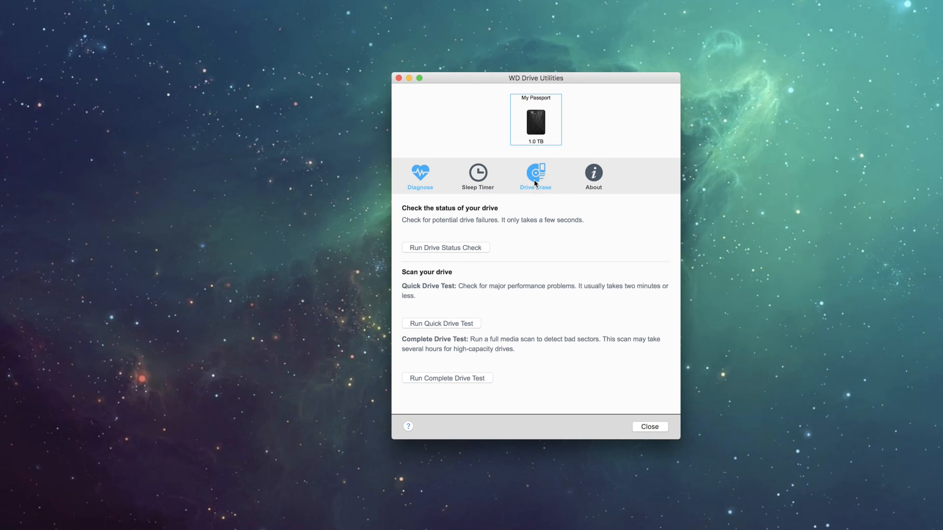
Review the Drive Erase options for My Passport, leave the erase agreement unticked, and close the window
{"action": "left_click", "coordinate": [534, 175]}
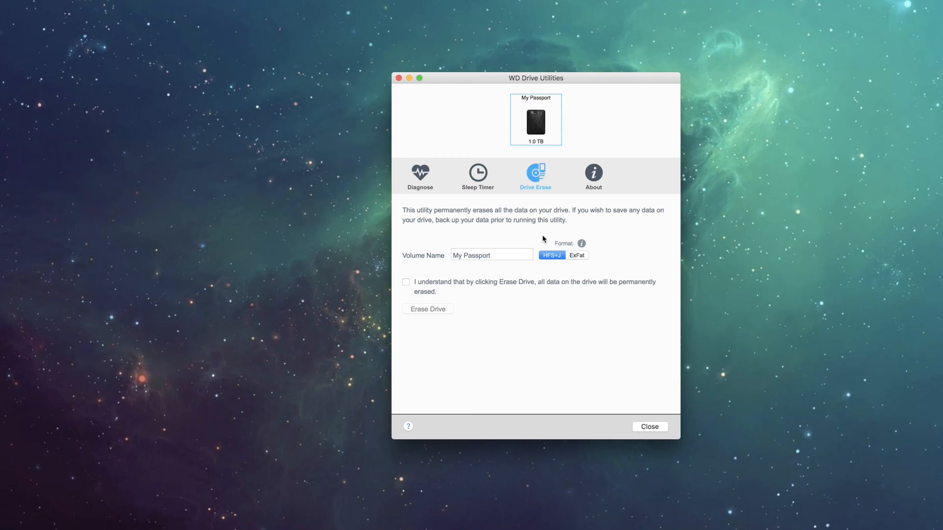
{"action": "mouse_move", "coordinate": [408, 287]}
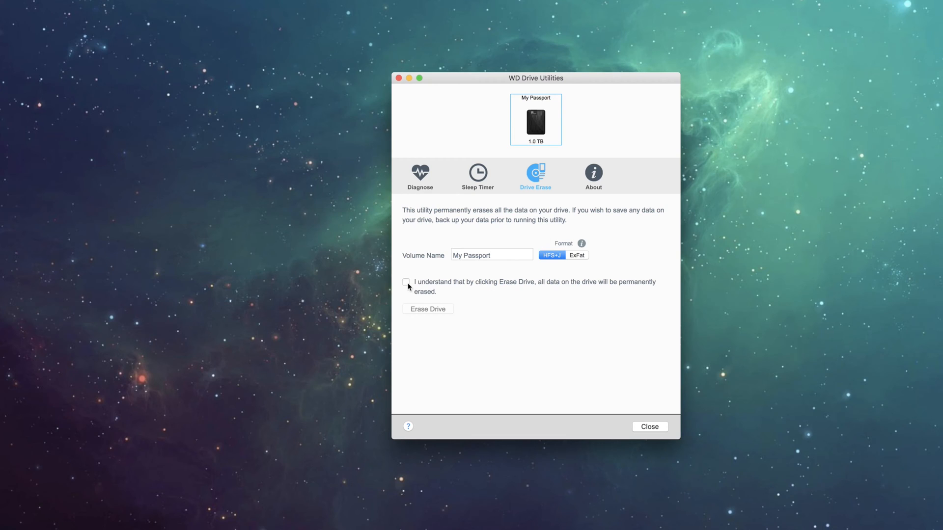
{"action": "left_click", "coordinate": [407, 283]}
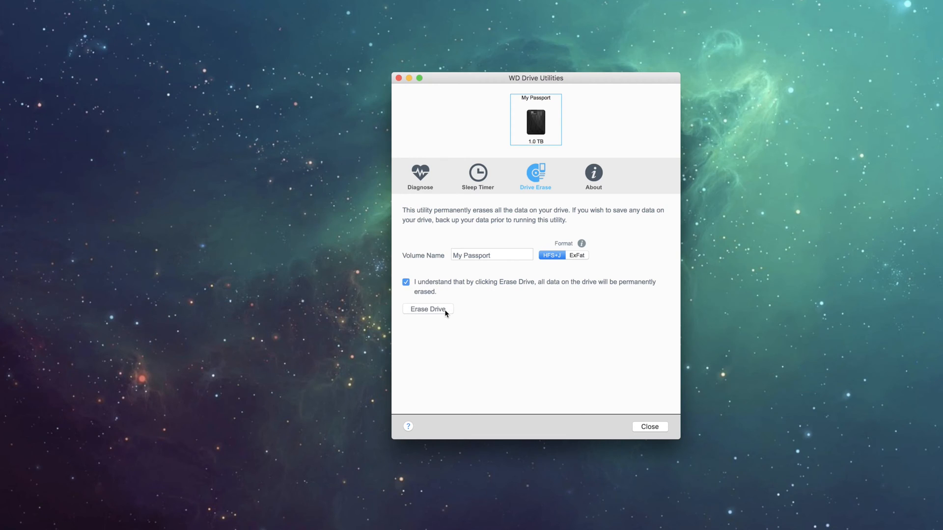
{"action": "left_click", "coordinate": [406, 282]}
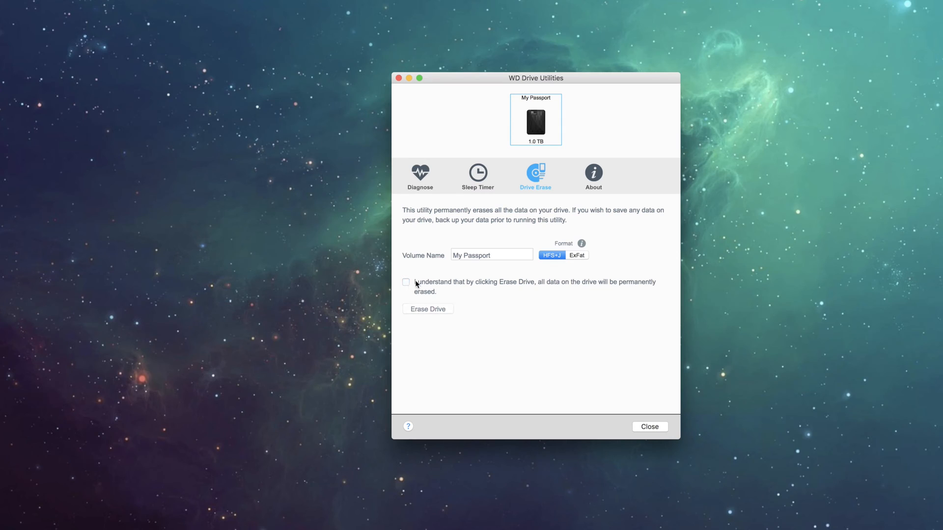
{"action": "mouse_move", "coordinate": [404, 87]}
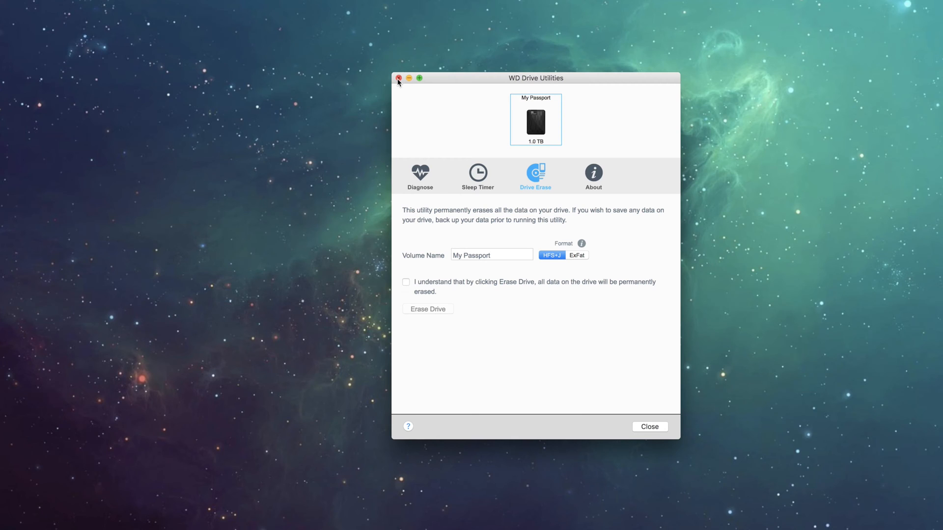
{"action": "left_click", "coordinate": [397, 78]}
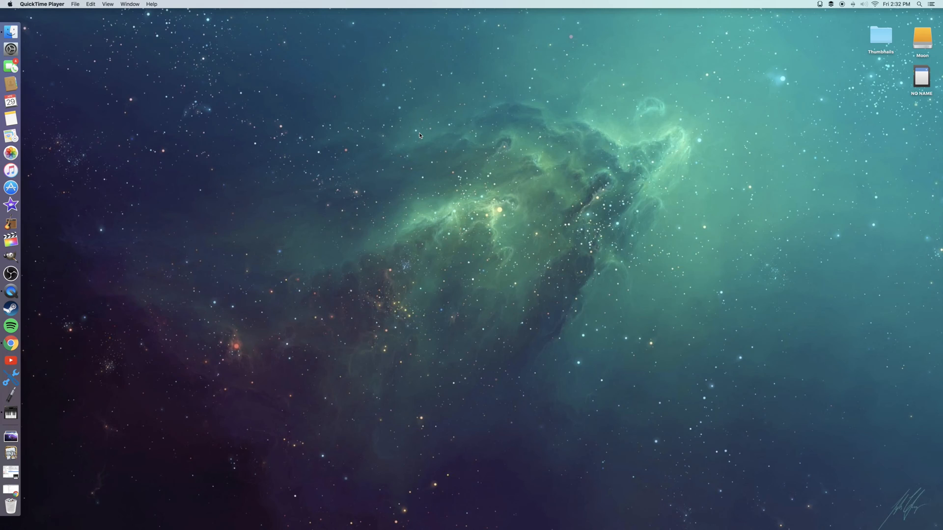
{"action": "mouse_move", "coordinate": [40, 56]}
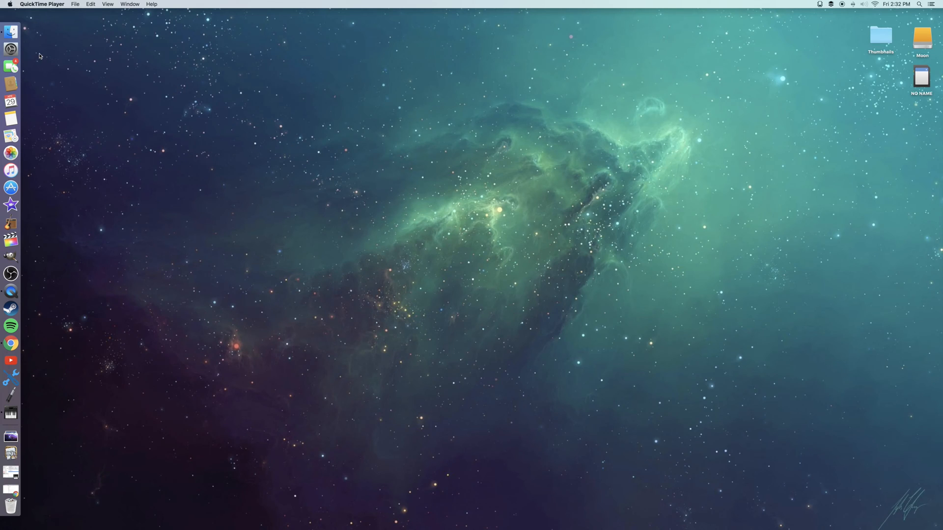
Search Spotlight for 'utility' to launch Disk Utility
{"action": "left_click", "coordinate": [919, 4]}
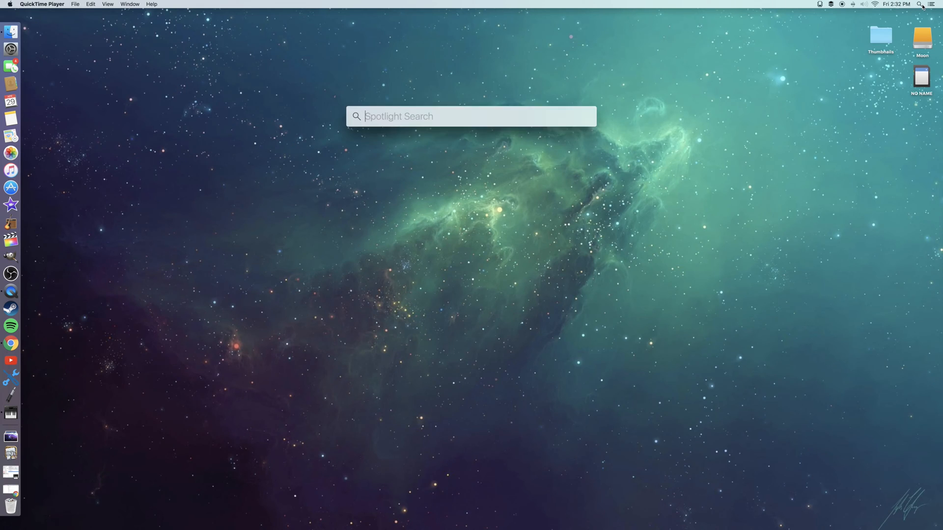
{"action": "type", "text": "u"}
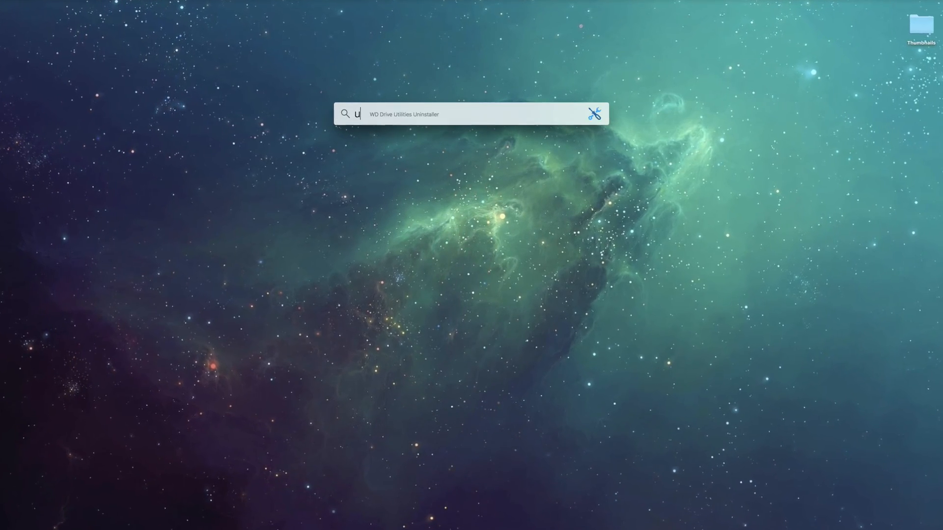
{"action": "type", "text": "tility"}
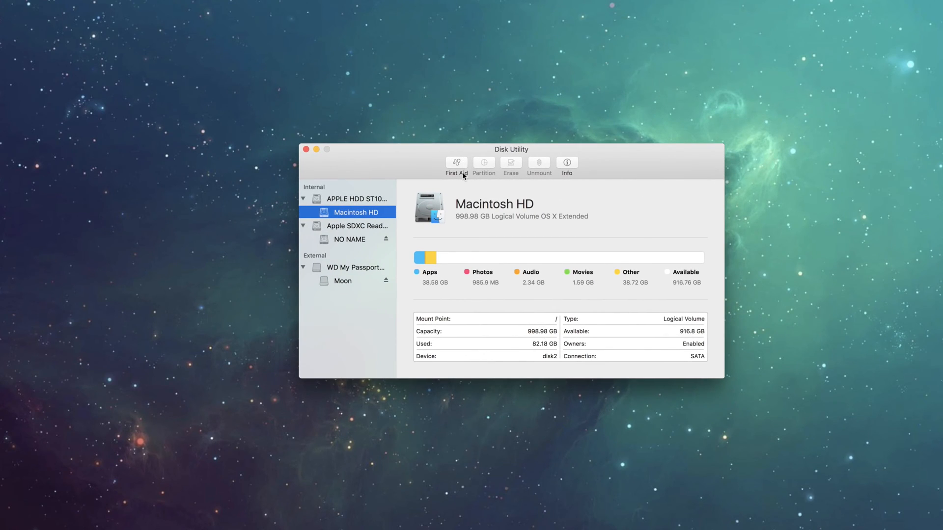
{"action": "mouse_move", "coordinate": [432, 171]}
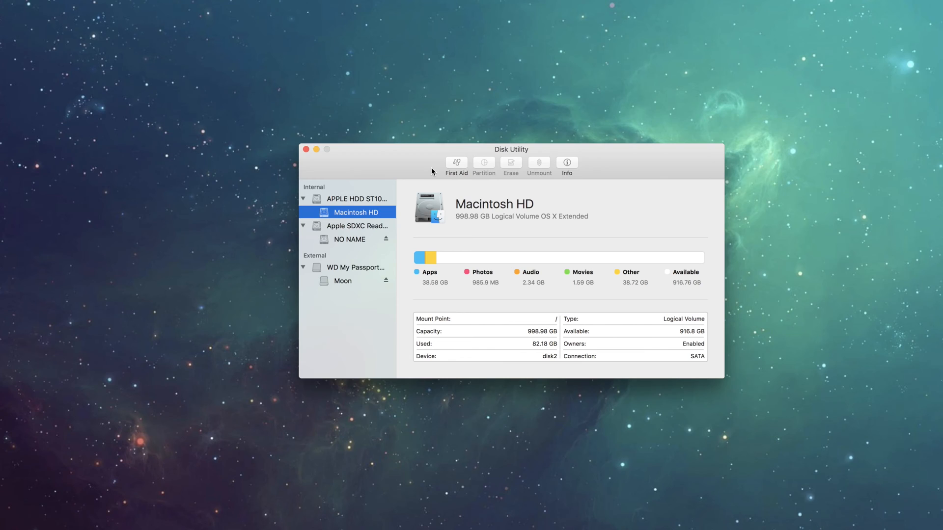
{"action": "mouse_move", "coordinate": [506, 236]}
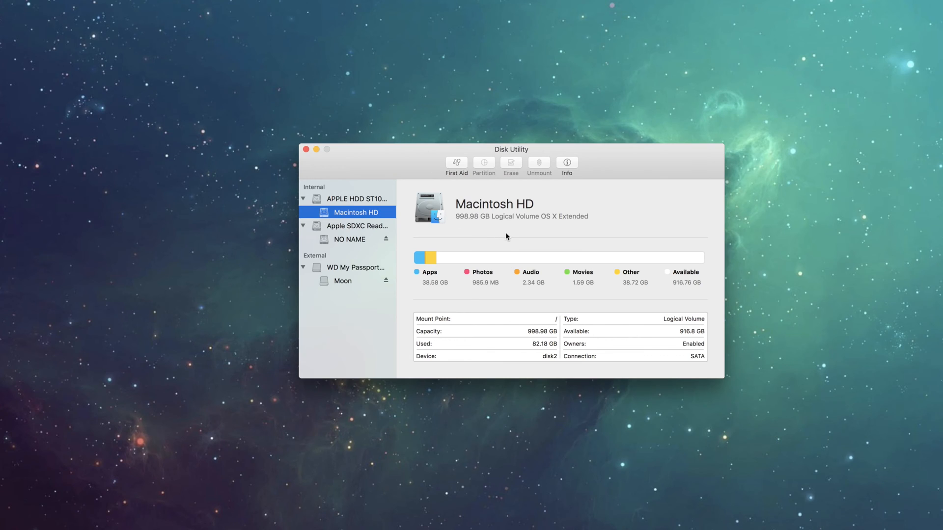
{"action": "mouse_move", "coordinate": [441, 229]}
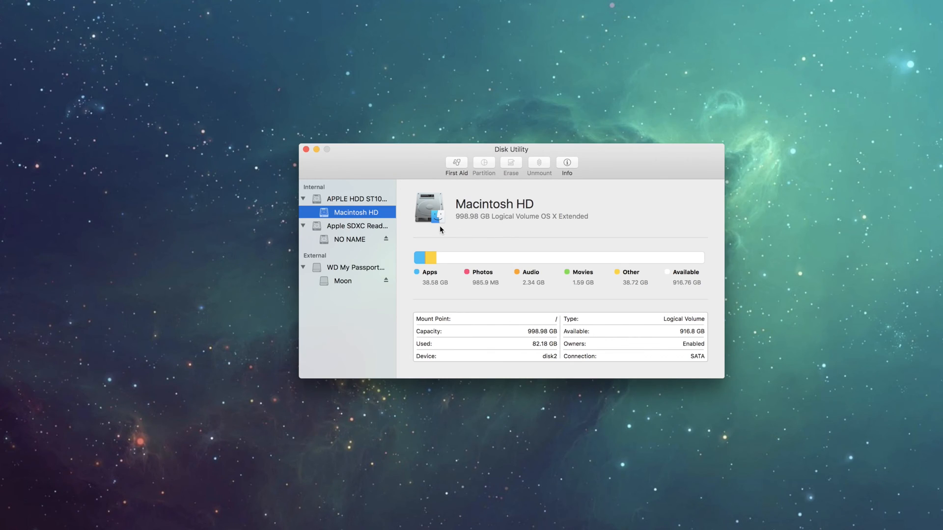
{"action": "left_click", "coordinate": [354, 198]}
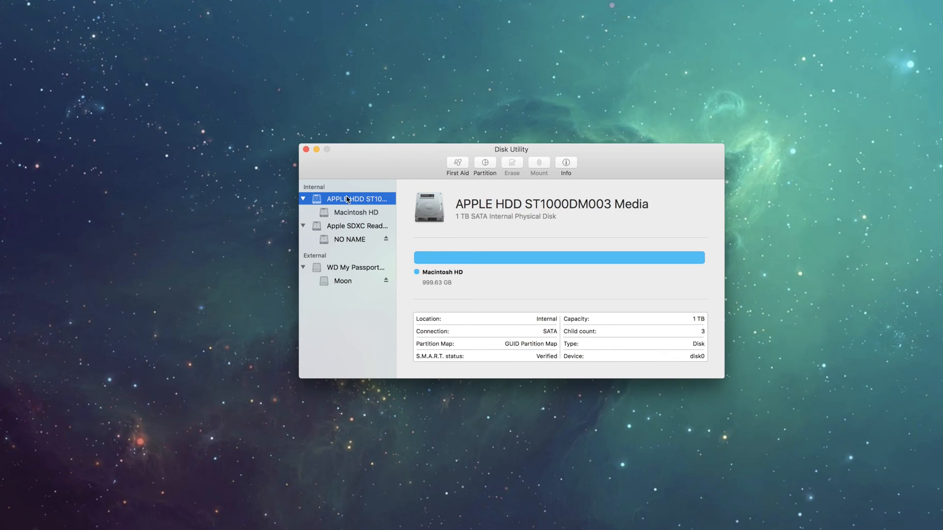
{"action": "mouse_move", "coordinate": [363, 214]}
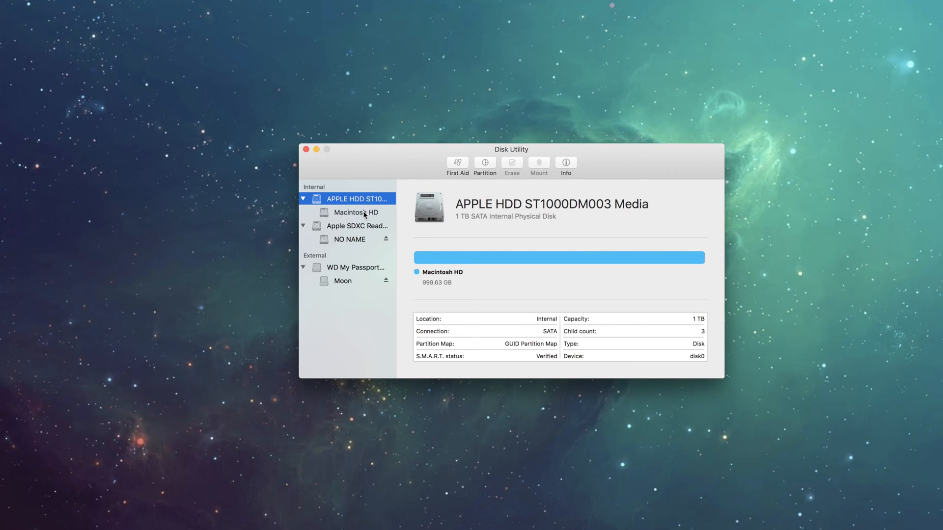
{"action": "left_click", "coordinate": [354, 212]}
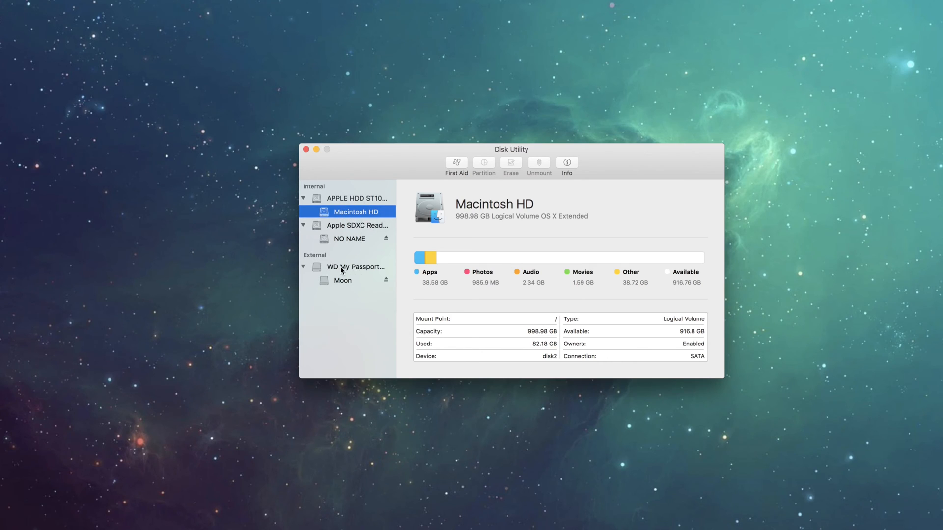
Switch between the WD My Passport disk and its Moon volume, ending on Moon's details
{"action": "left_click", "coordinate": [354, 267]}
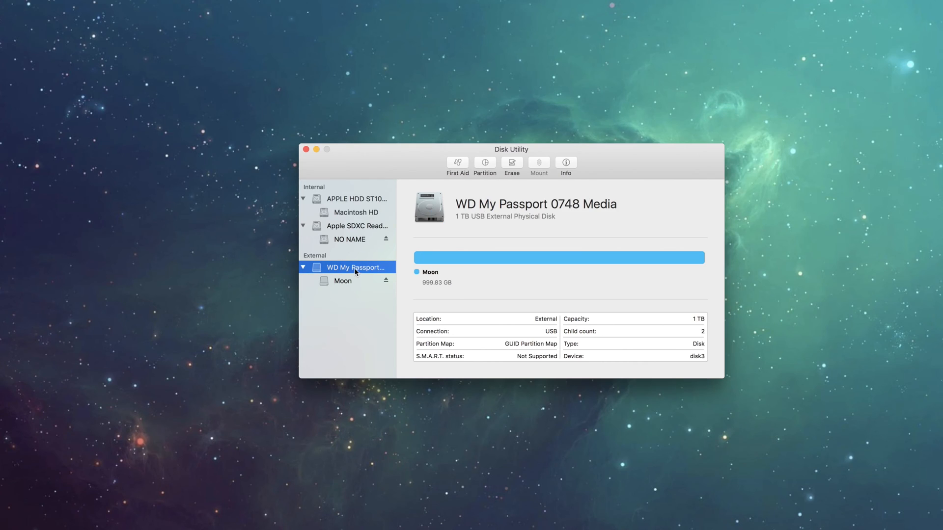
{"action": "mouse_move", "coordinate": [348, 283]}
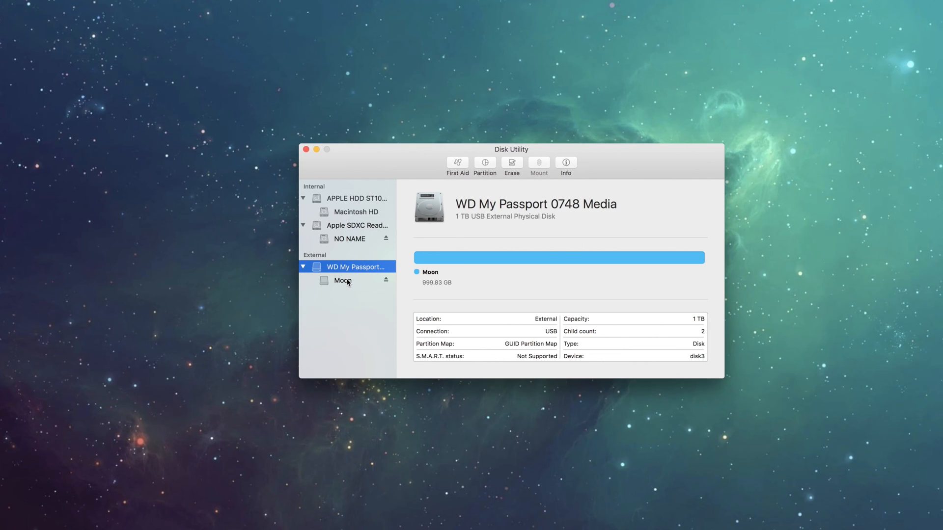
{"action": "left_click", "coordinate": [343, 280]}
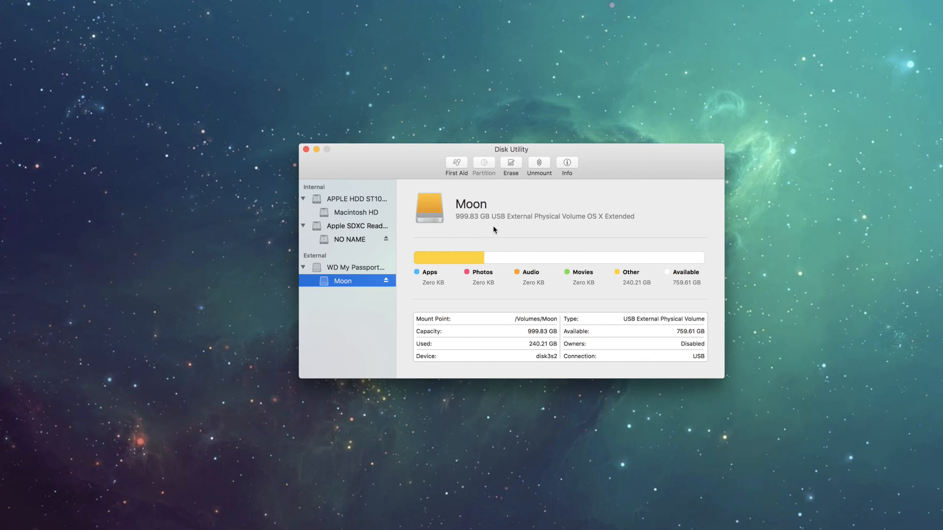
{"action": "mouse_move", "coordinate": [382, 270]}
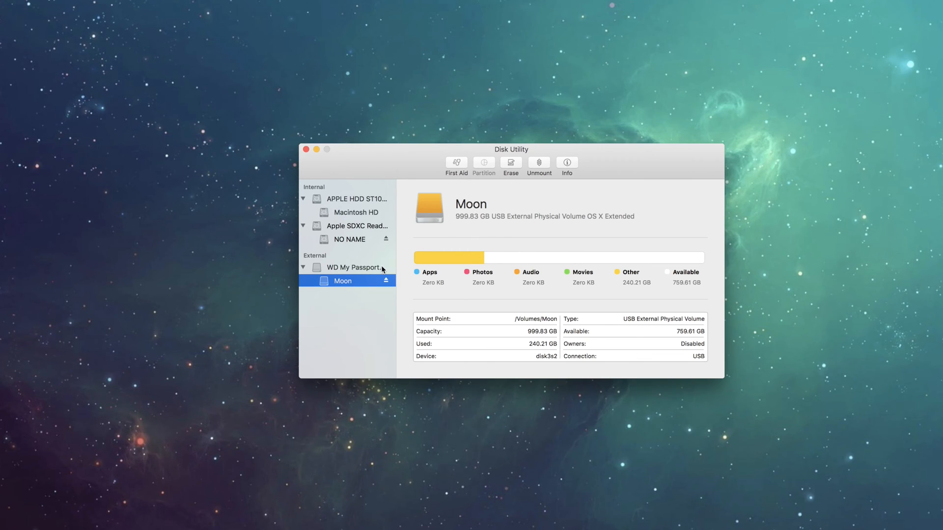
{"action": "left_click", "coordinate": [355, 267]}
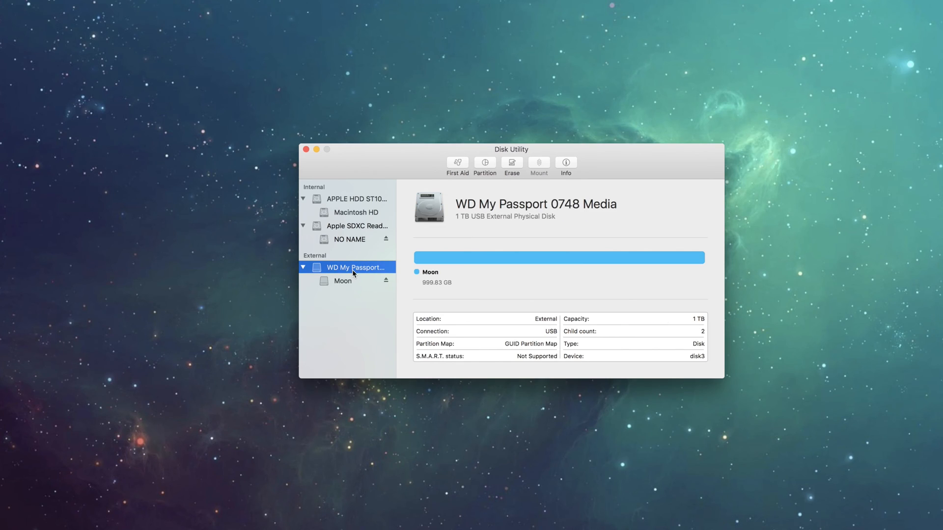
{"action": "mouse_move", "coordinate": [349, 284]}
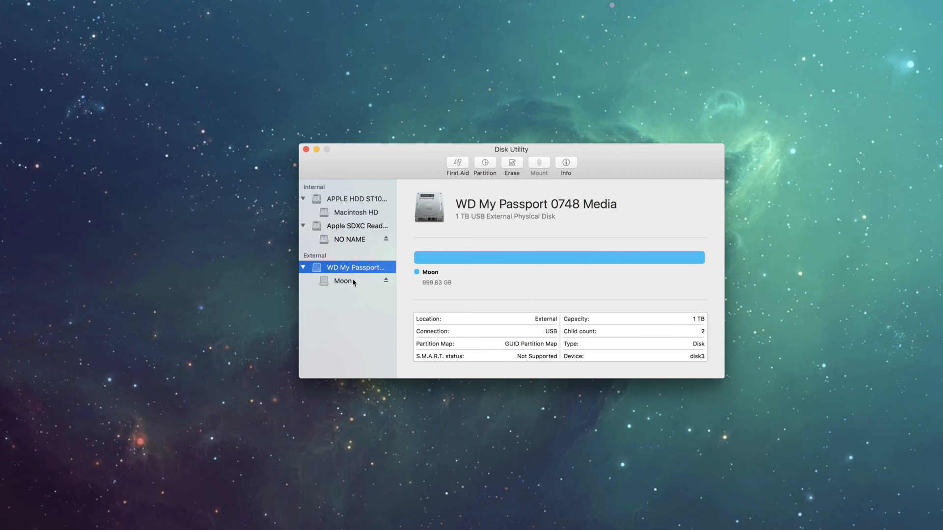
{"action": "left_click", "coordinate": [343, 281]}
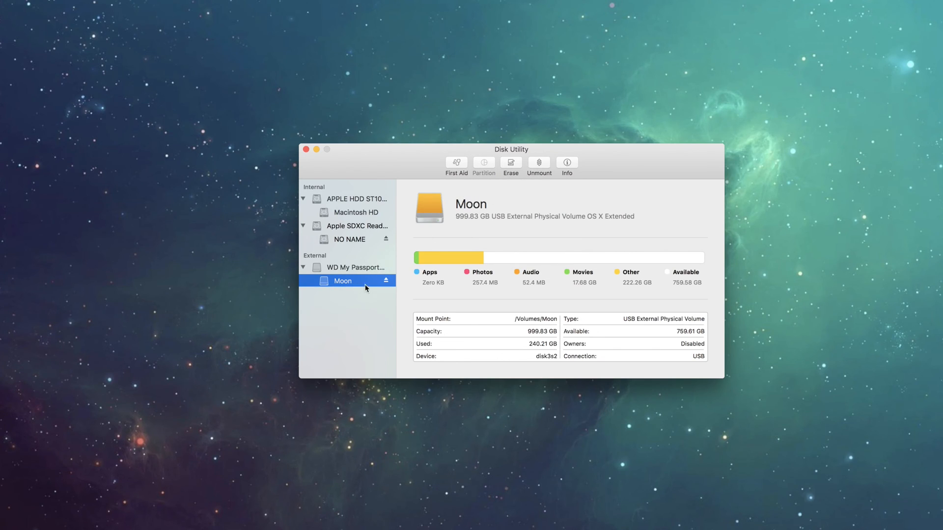
{"action": "mouse_move", "coordinate": [366, 274]}
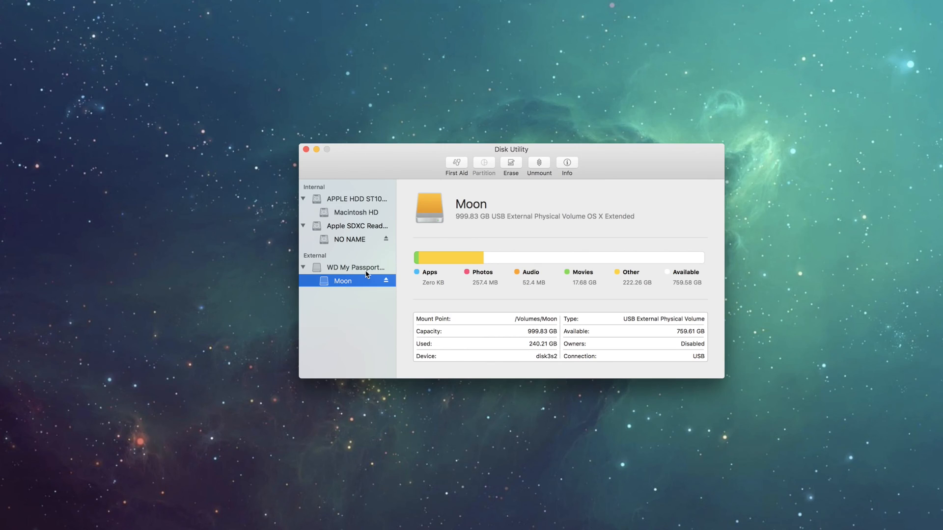
{"action": "mouse_move", "coordinate": [457, 165]}
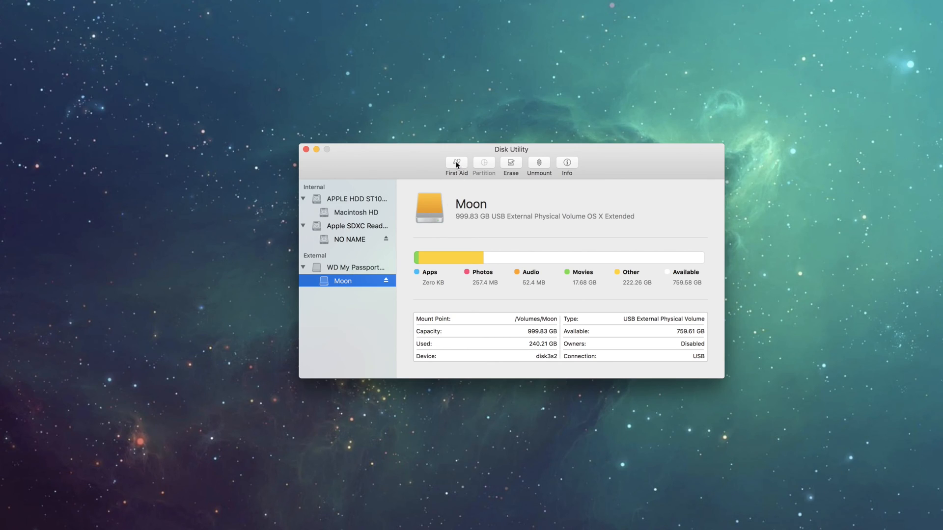
{"action": "left_click", "coordinate": [455, 166]}
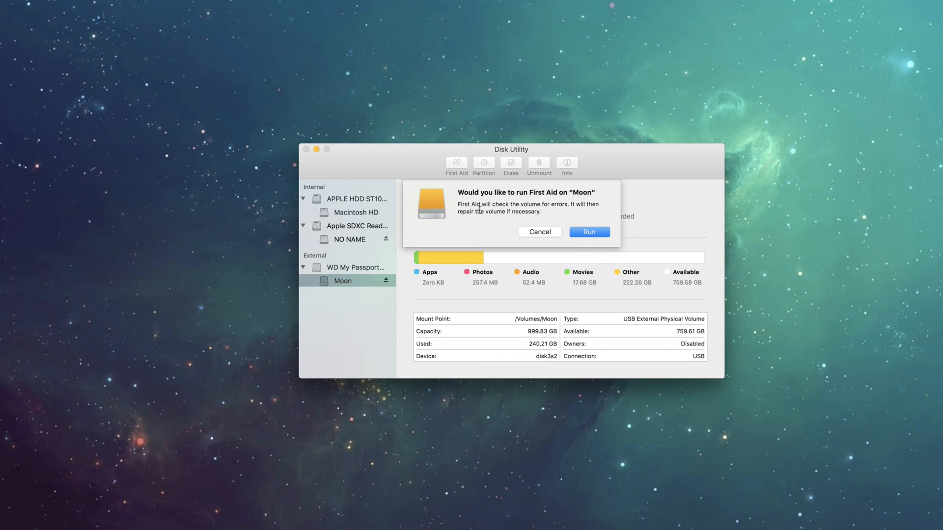
{"action": "mouse_move", "coordinate": [542, 234]}
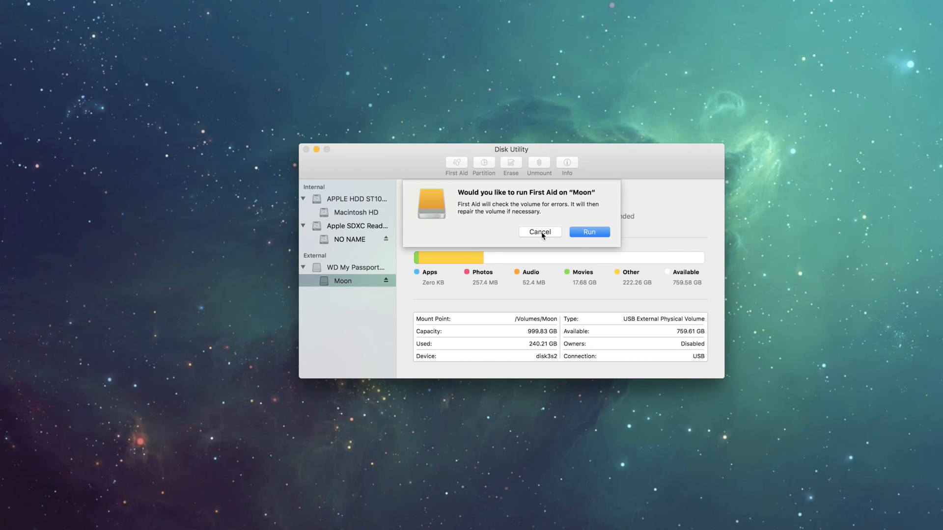
{"action": "left_click", "coordinate": [539, 232]}
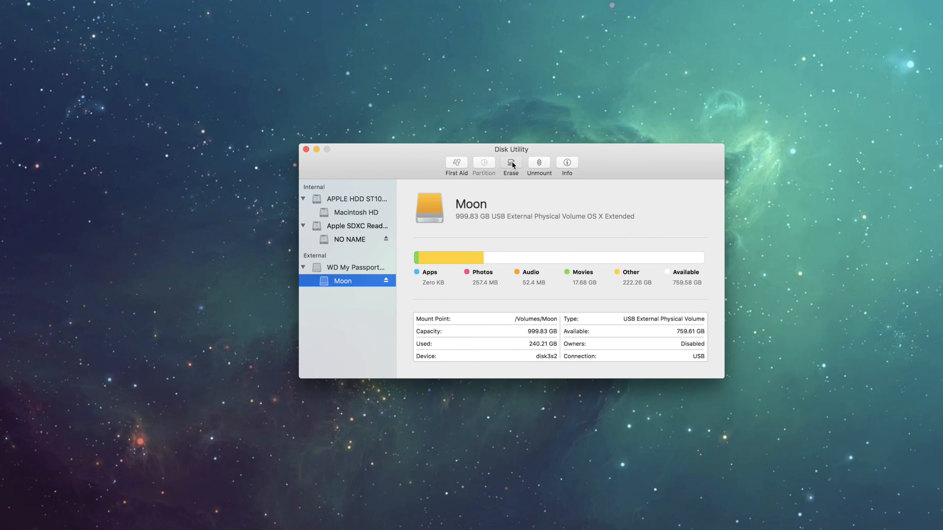
{"action": "left_click", "coordinate": [510, 165]}
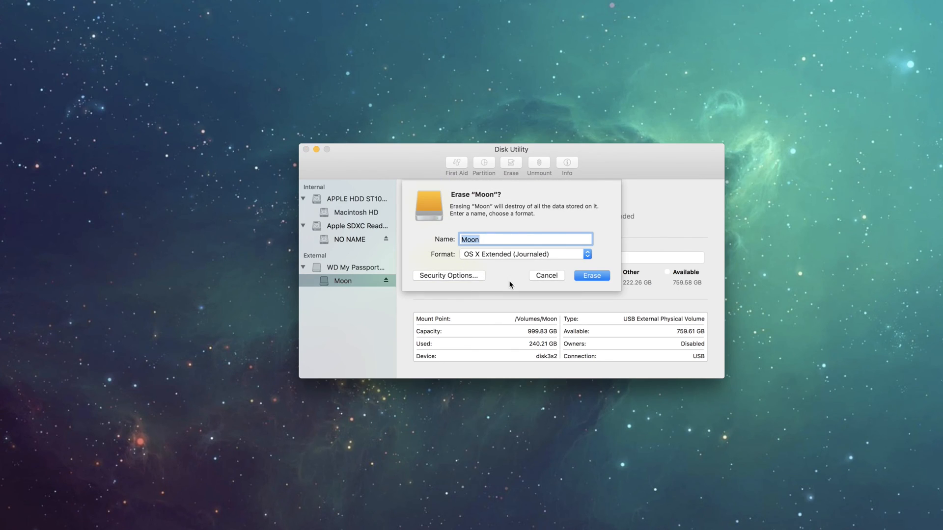
{"action": "mouse_move", "coordinate": [531, 281]}
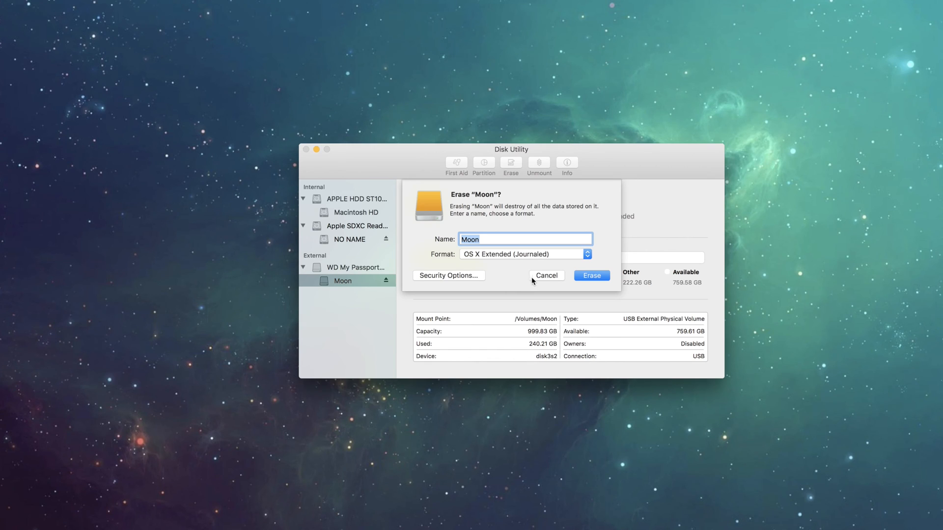
{"action": "left_click", "coordinate": [545, 275]}
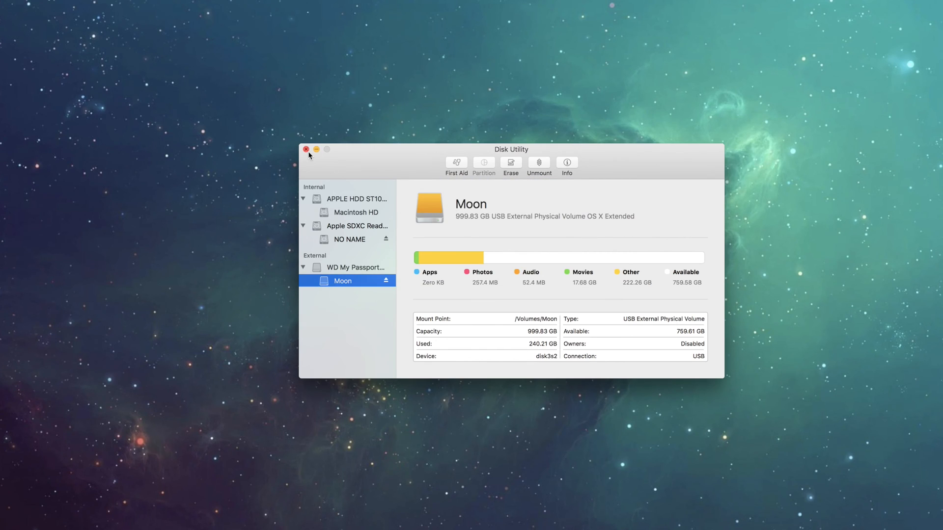